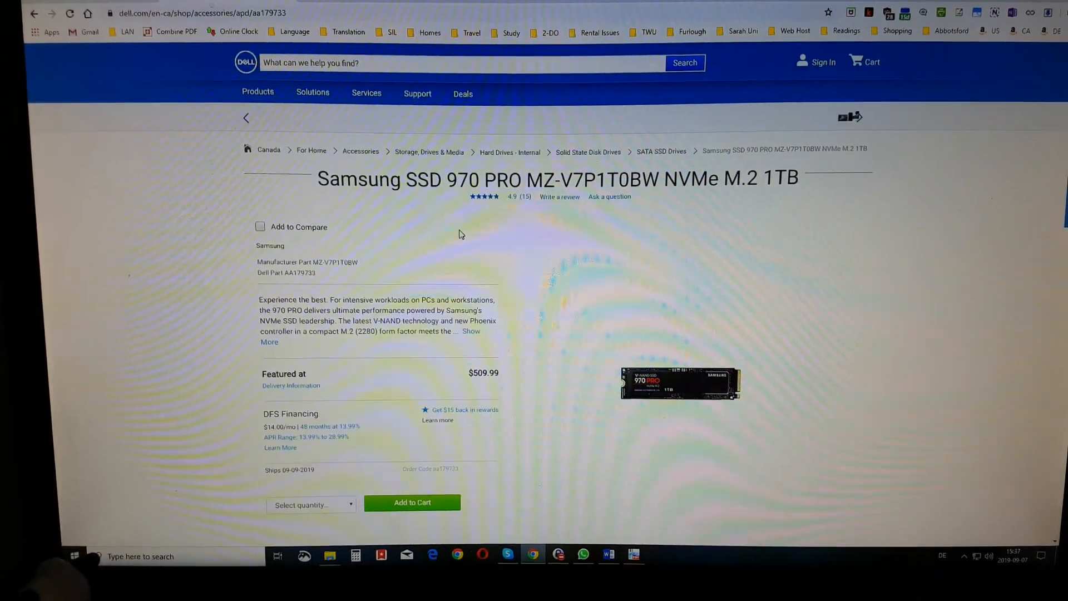
scroll("down", 3)
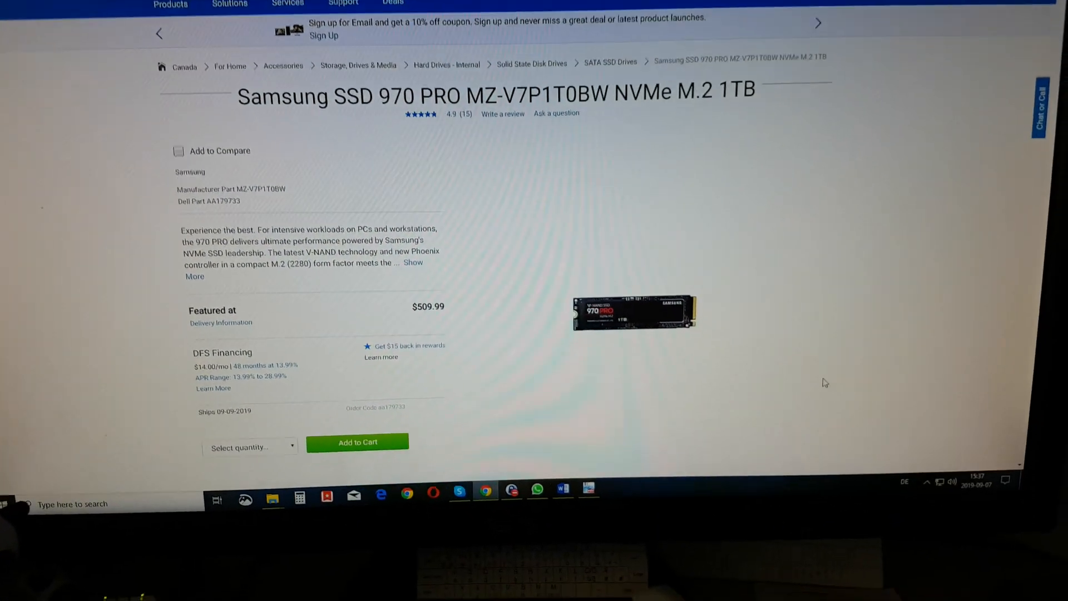